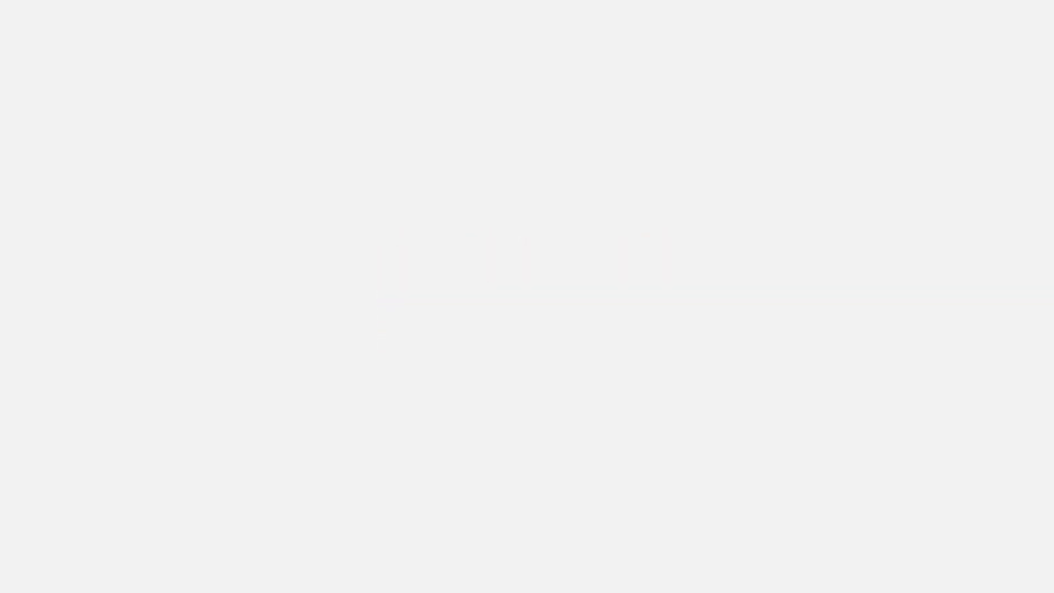
type("Who is a Digital Forensics Investiga")
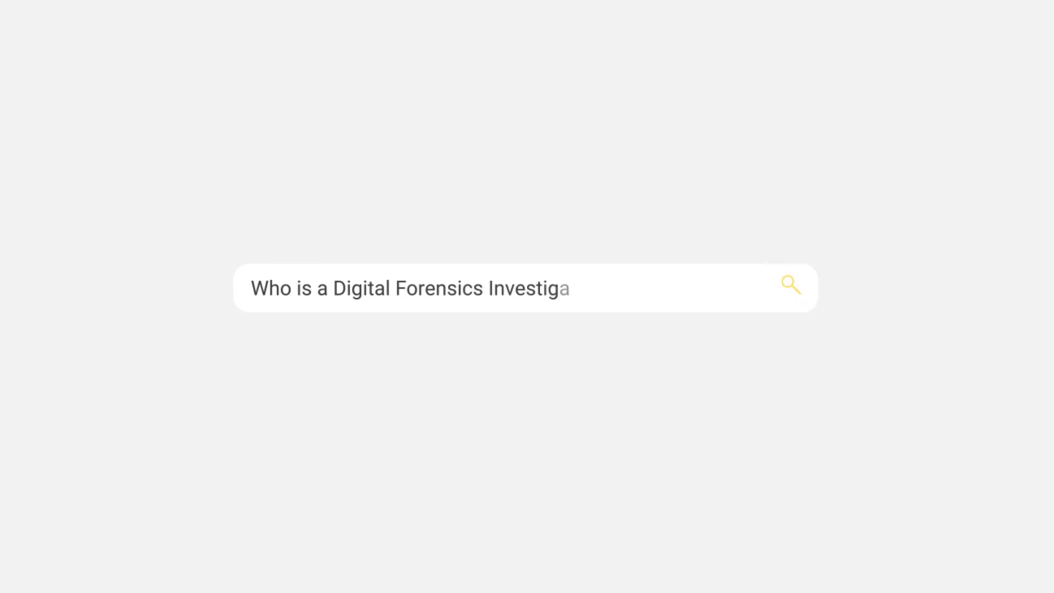